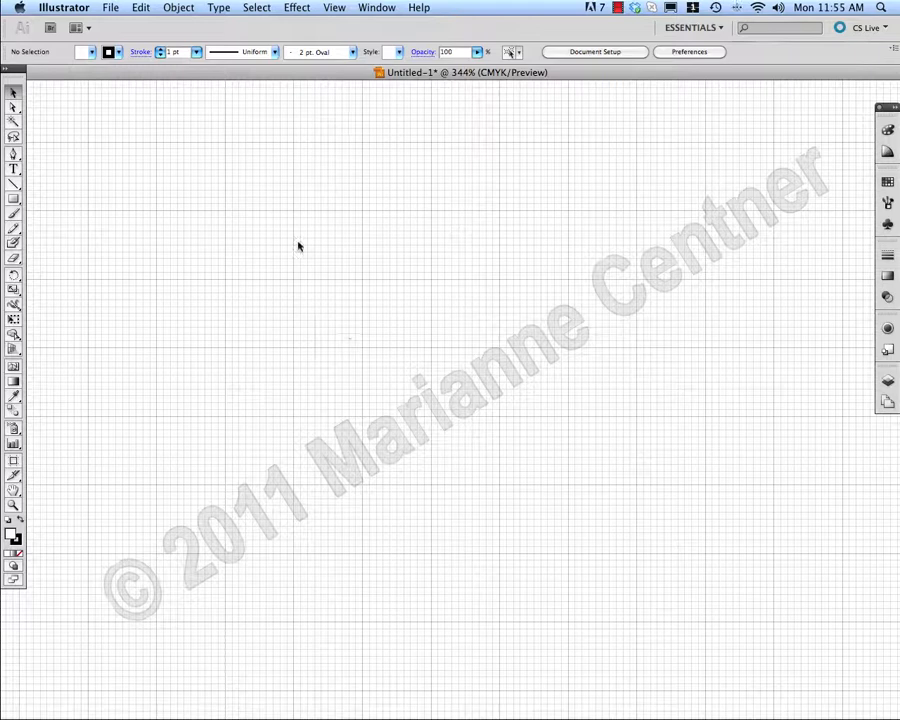
mouse_move(304, 244)
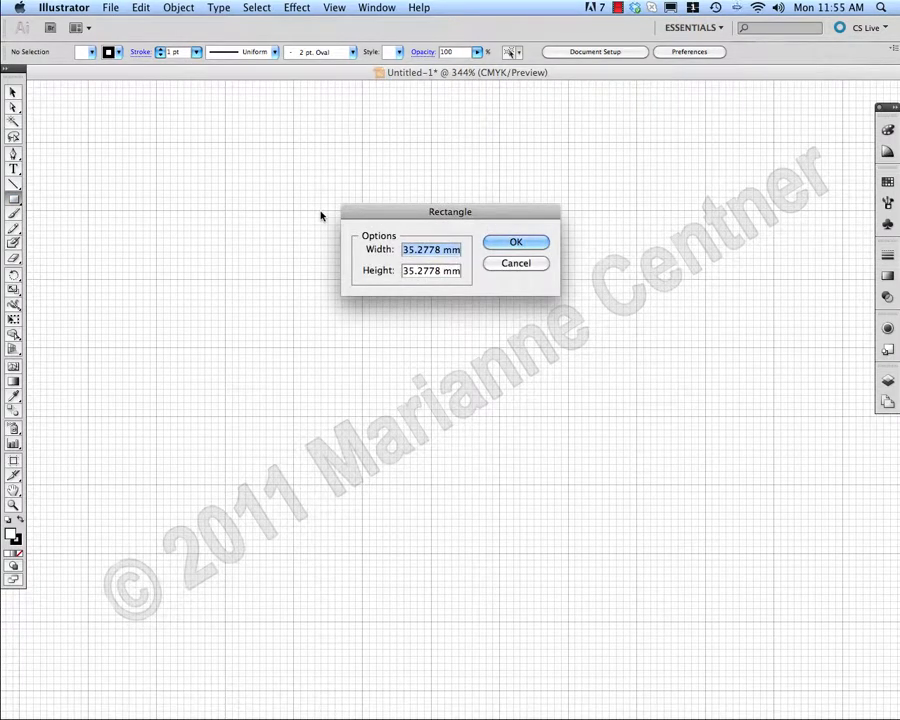
- Create a rectangle 2 mm wide by 2 mm high and confirm it
text(2)
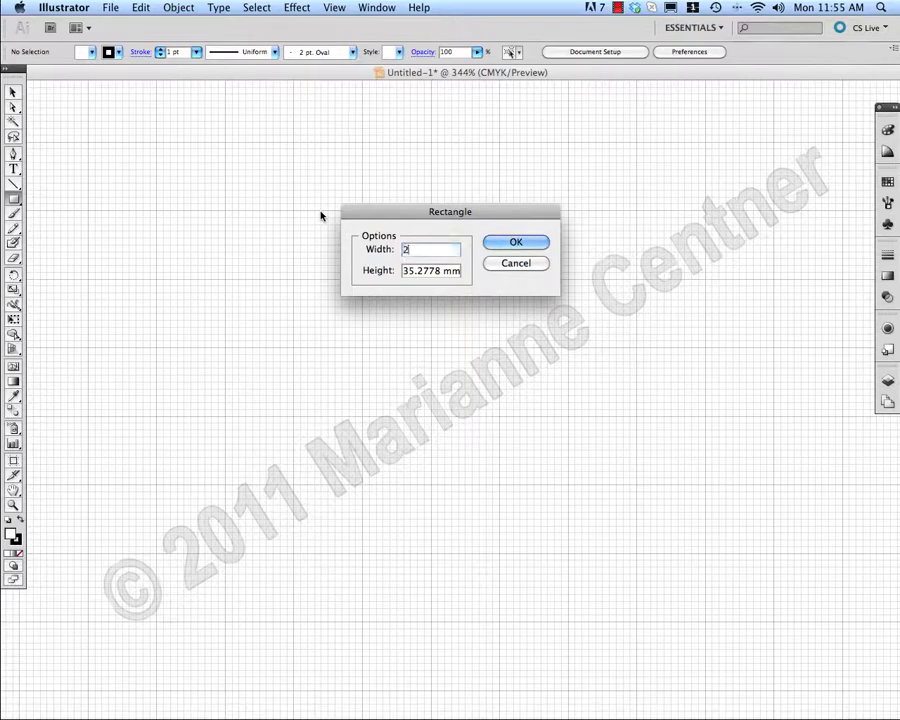
key(Tab)
text(2)
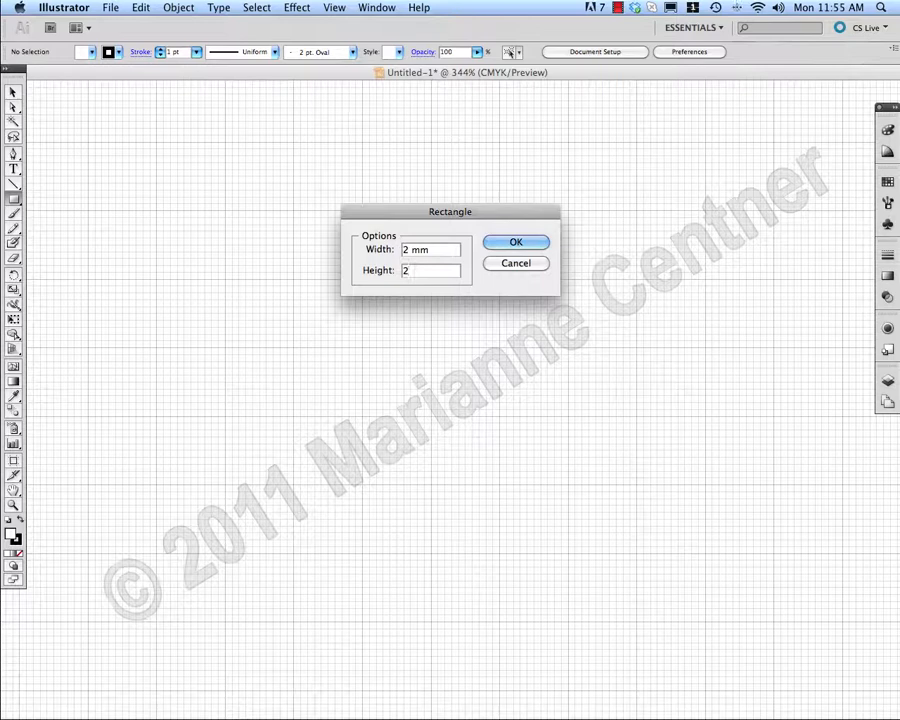
click(516, 242)
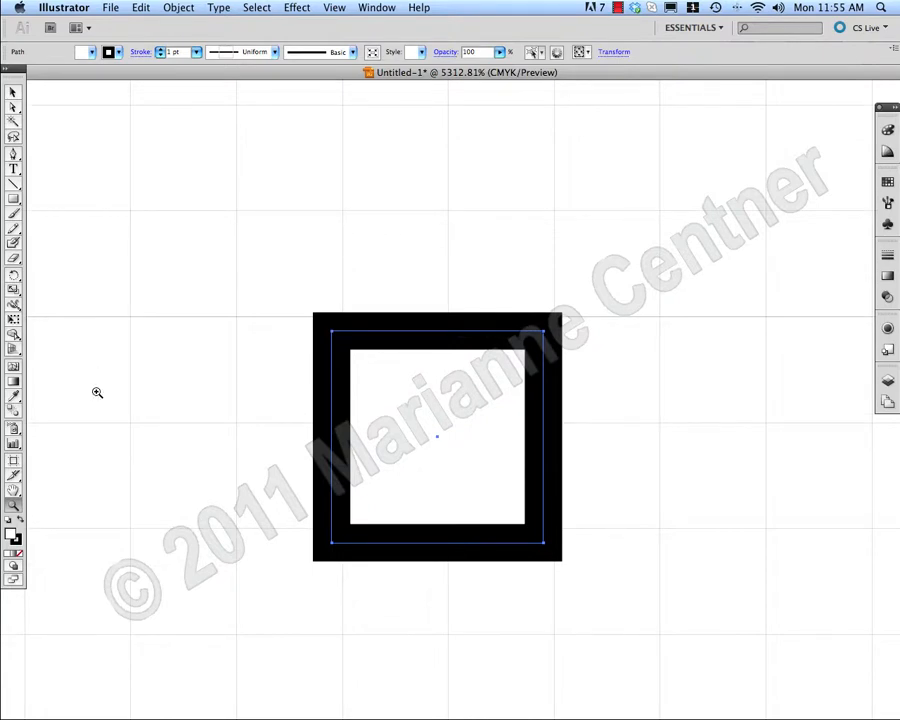
mouse_move(156, 448)
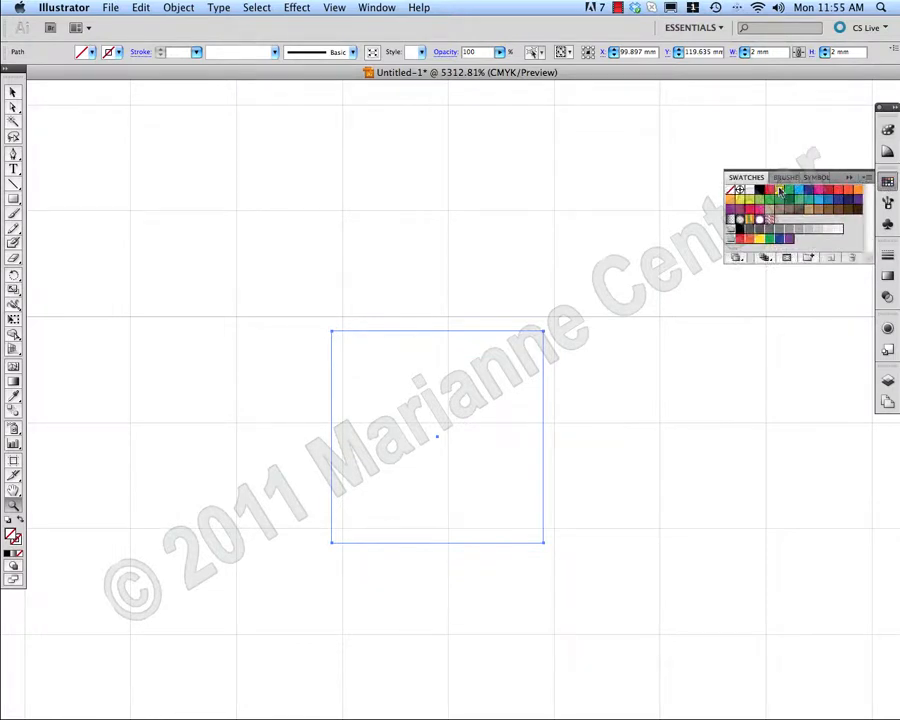
- Fill the square with a yellow swatch
click(780, 190)
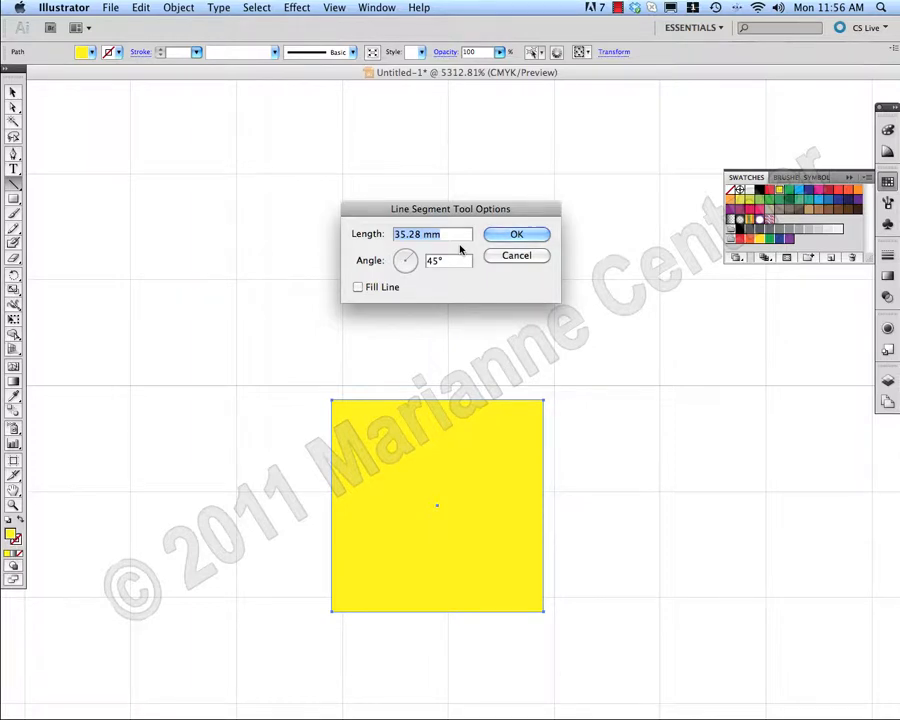
- Add a line segment of length 1 mm at 180° and confirm it
text(1)
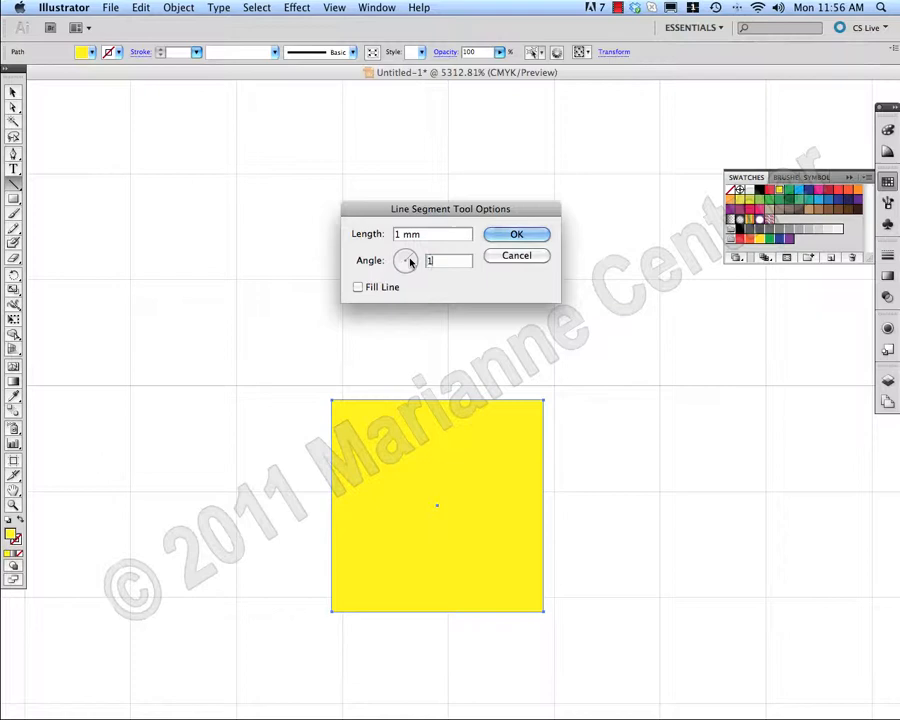
text(180)
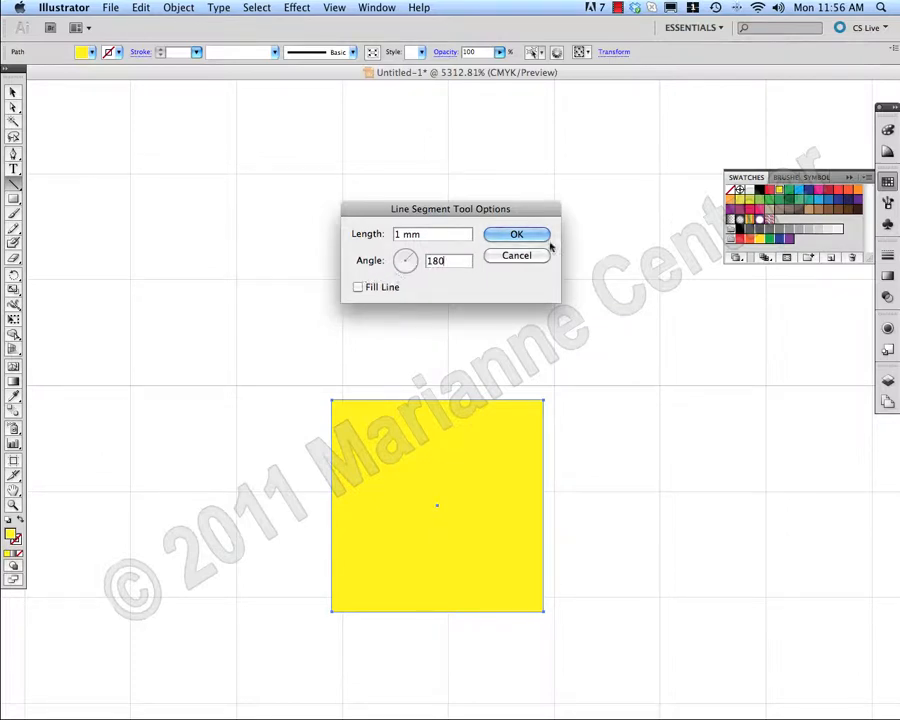
click(516, 234)
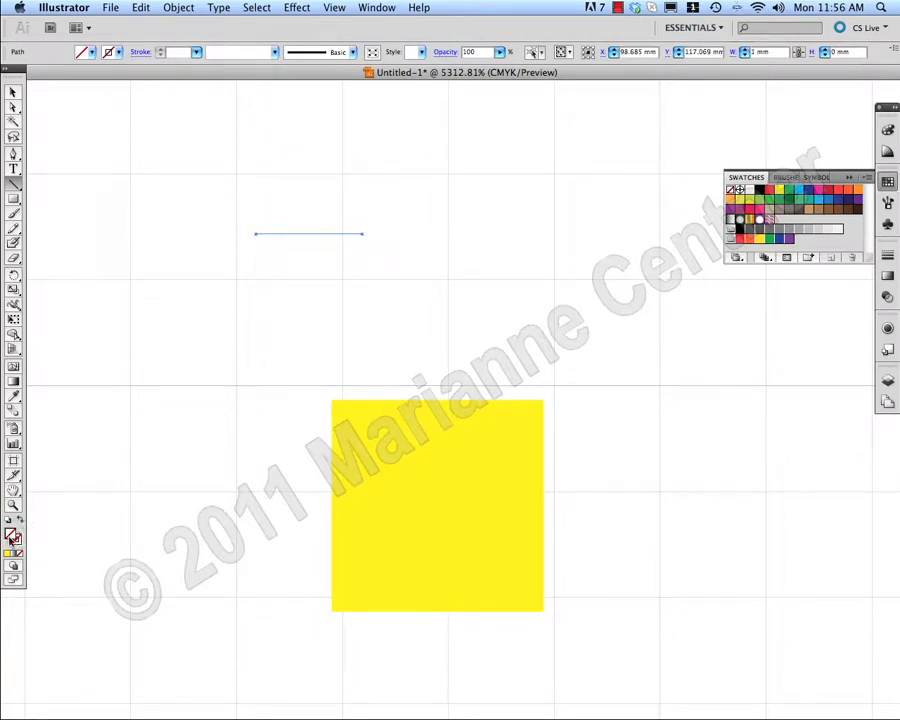
mouse_move(14, 538)
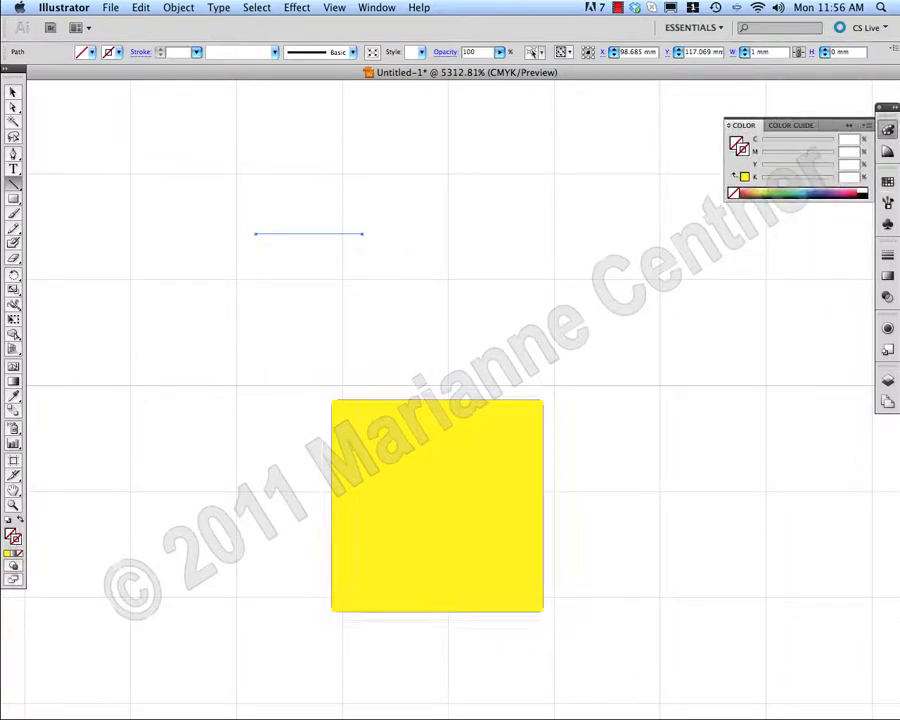
- Give the line a black stroke with Round Cap ends
click(888, 180)
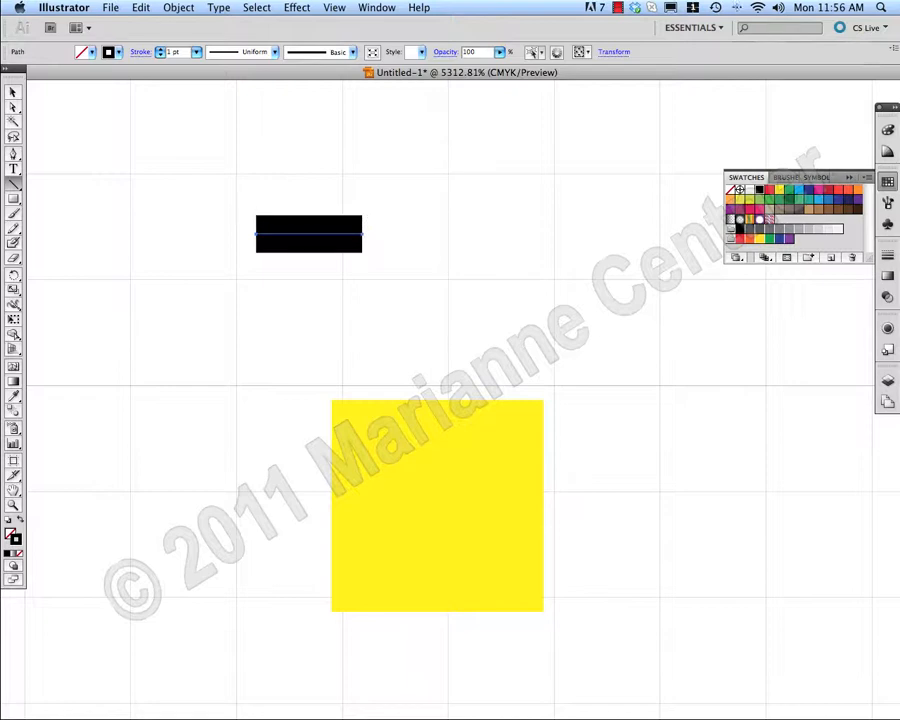
mouse_move(12, 92)
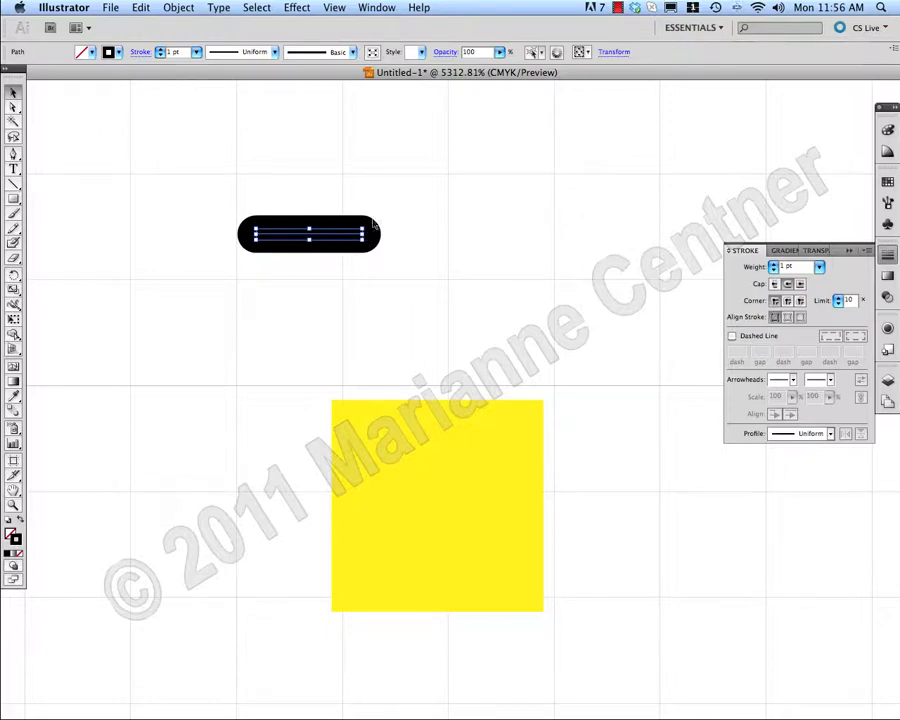
mouse_move(280, 260)
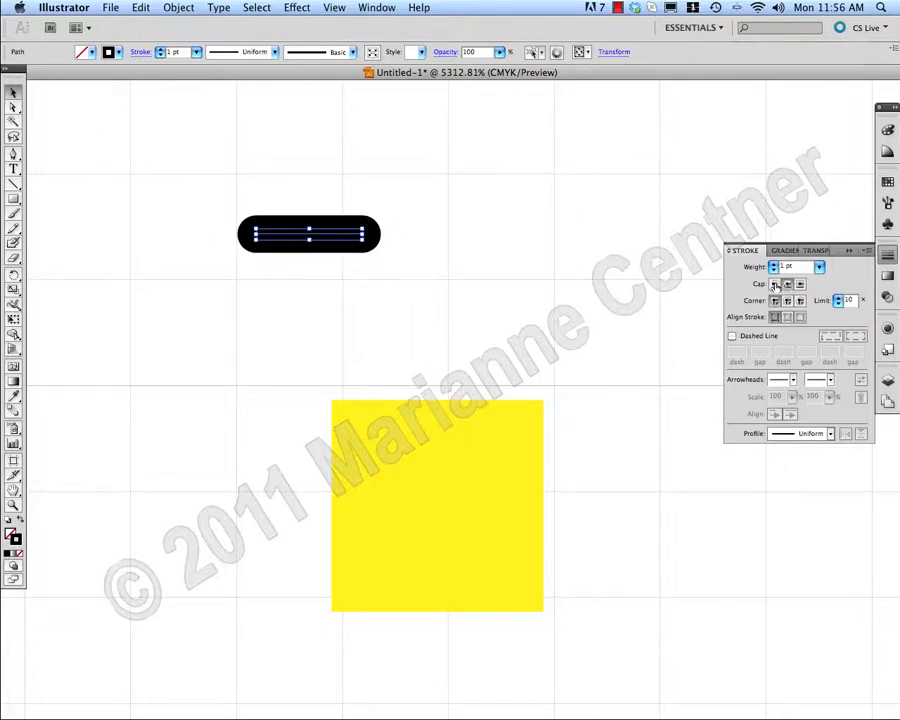
mouse_move(776, 284)
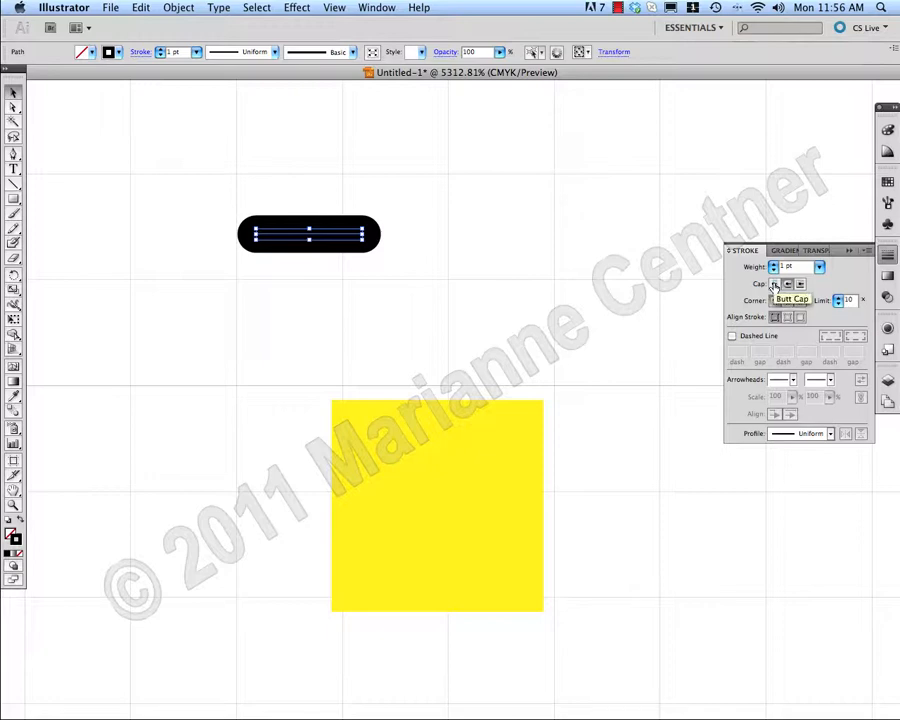
click(776, 284)
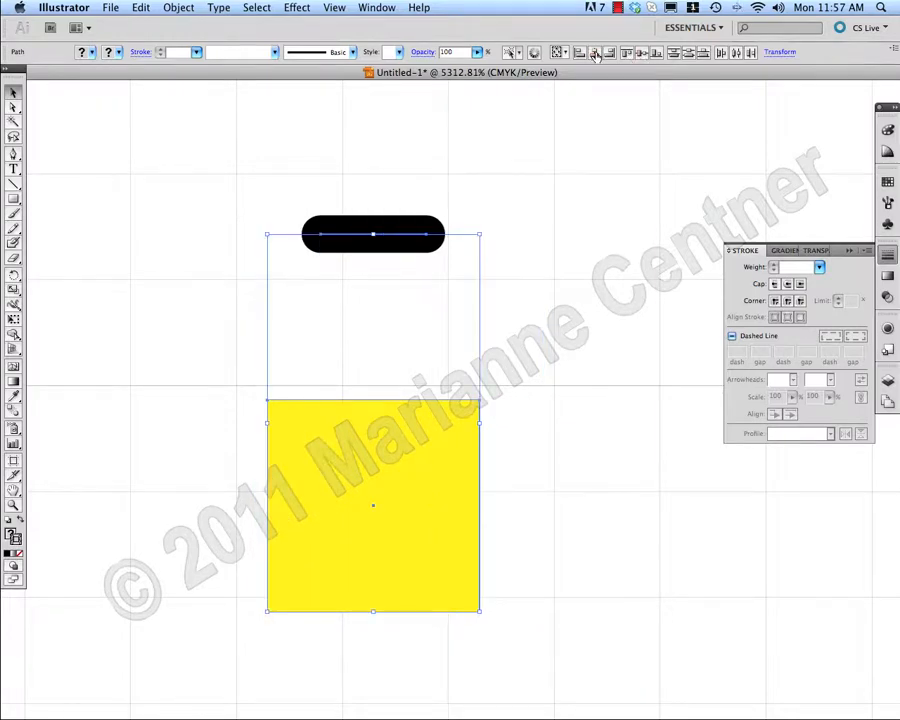
mouse_move(640, 52)
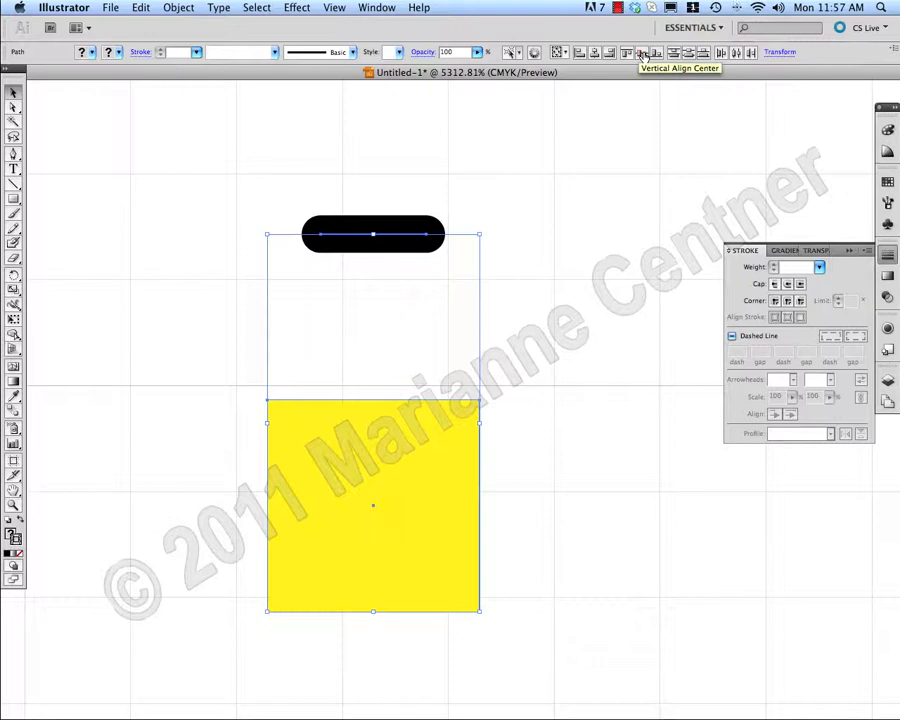
- Align the dash to the square with Vertical Align Center
click(640, 52)
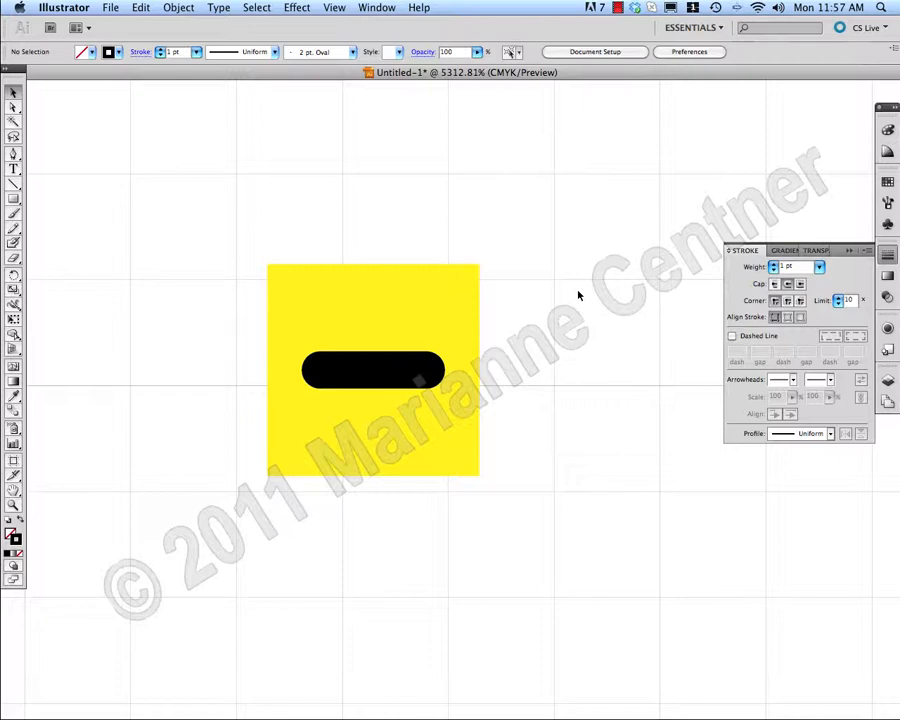
mouse_move(592, 376)
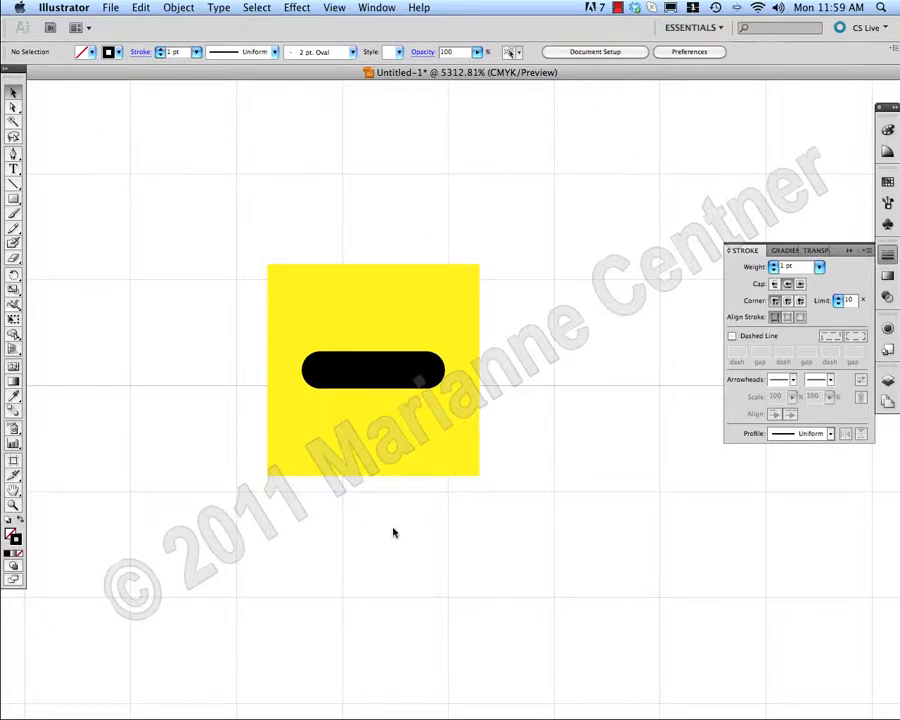
mouse_move(410, 522)
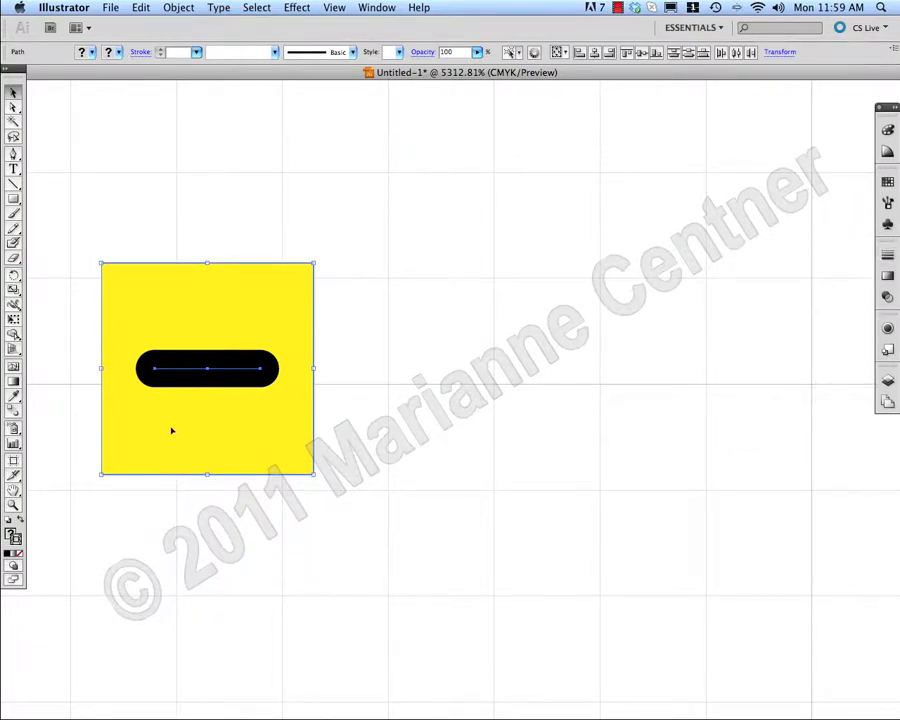
mouse_move(196, 430)
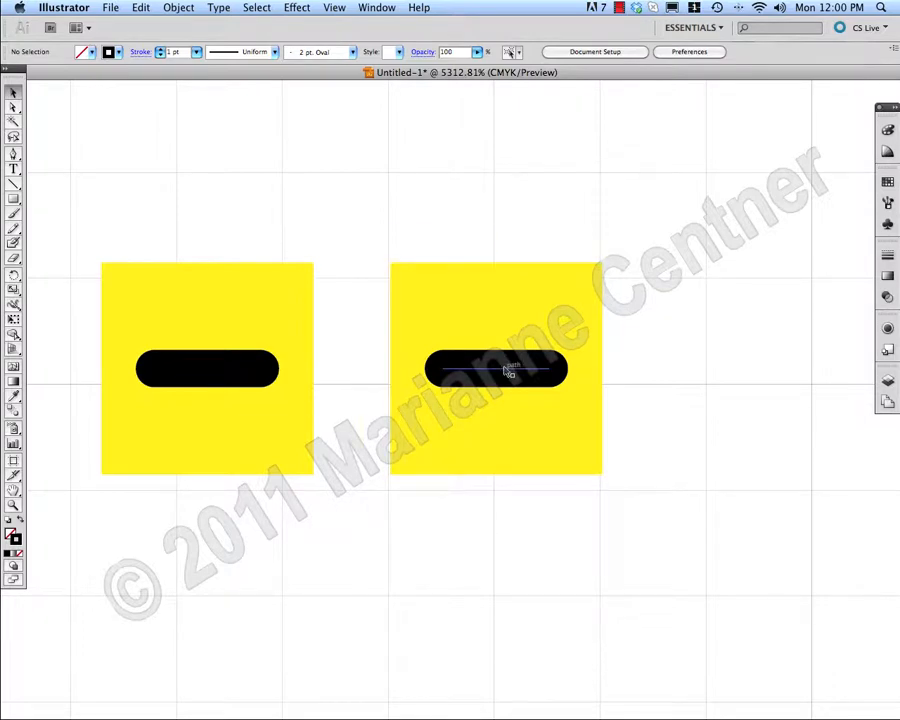
- Select the dash inside the duplicated square
click(496, 368)
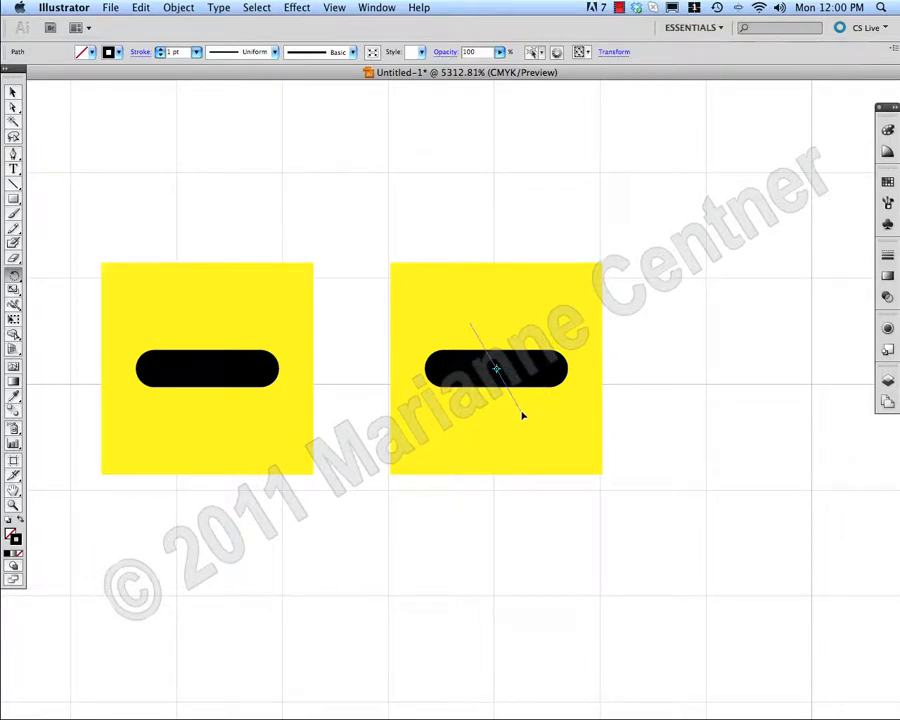
mouse_move(516, 418)
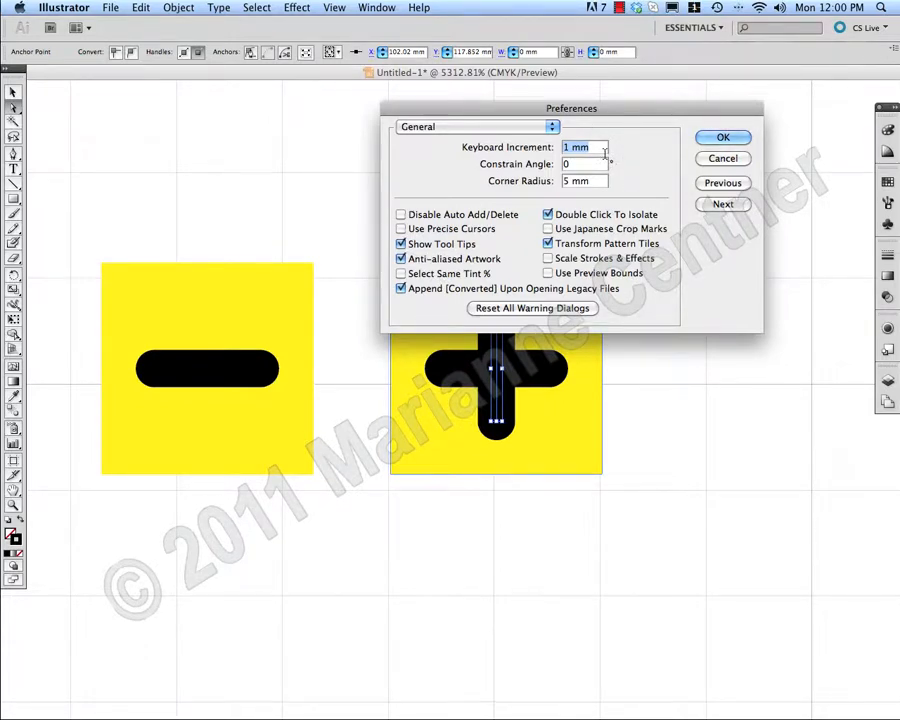
- Set the Keyboard Increment to 0.5 mm and select the dashes to form the corner
text(.5)
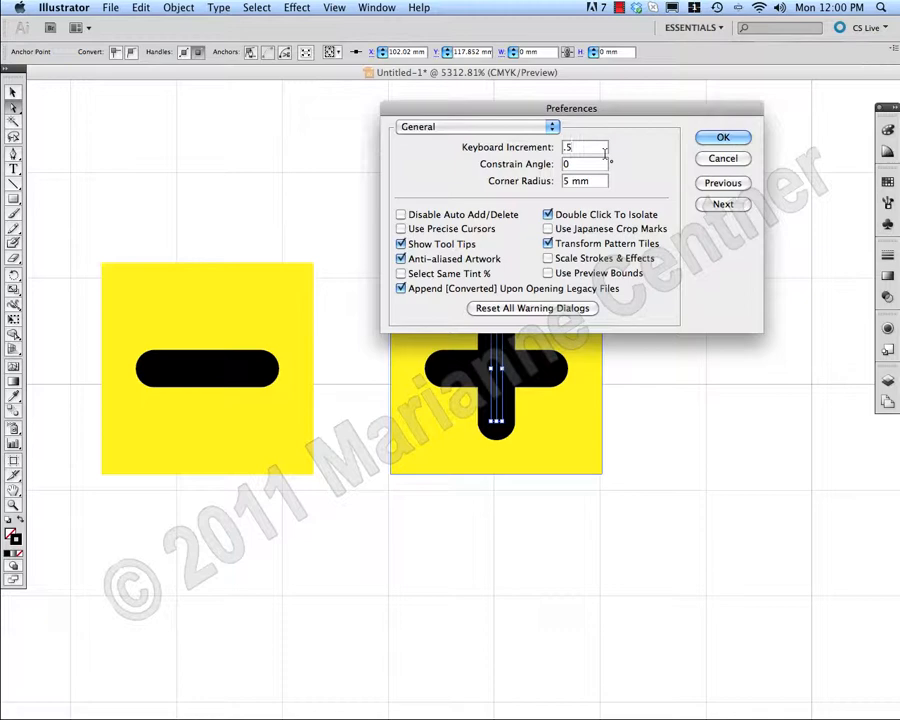
click(724, 136)
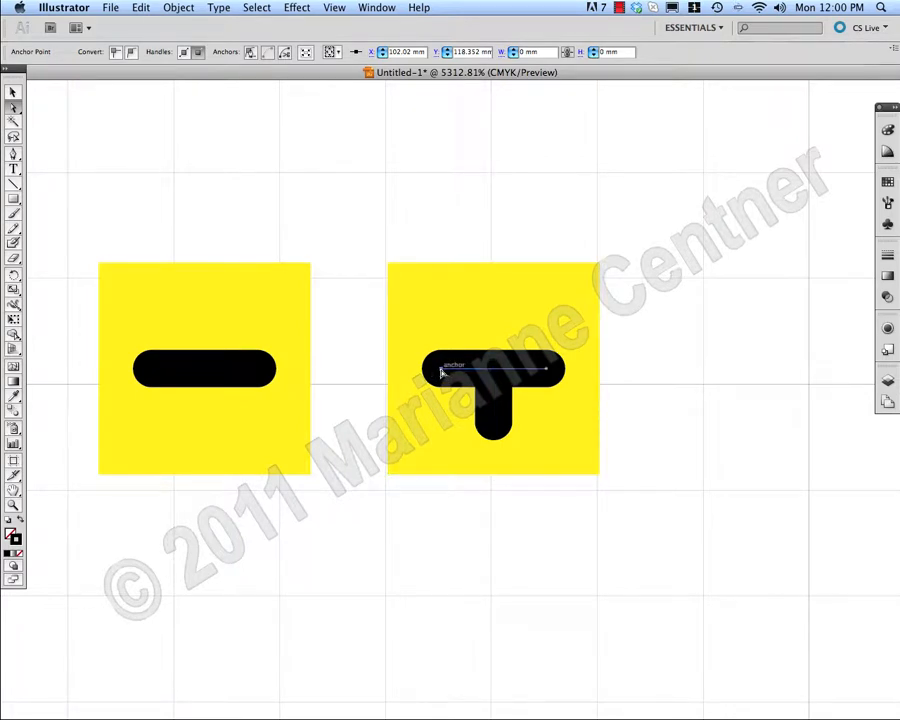
mouse_move(748, 400)
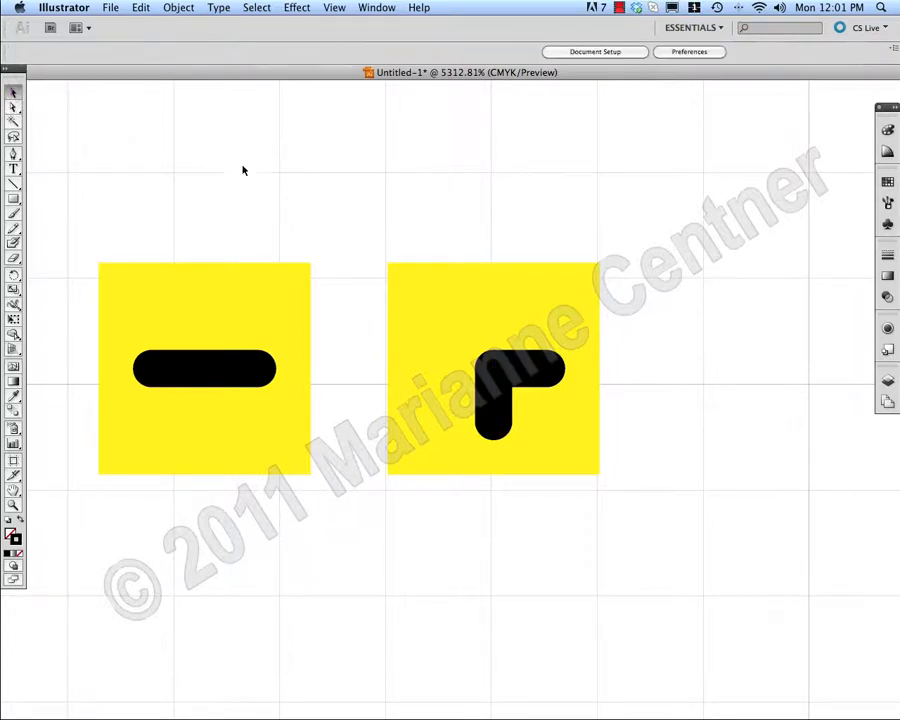
drag(64, 204, 524, 278)
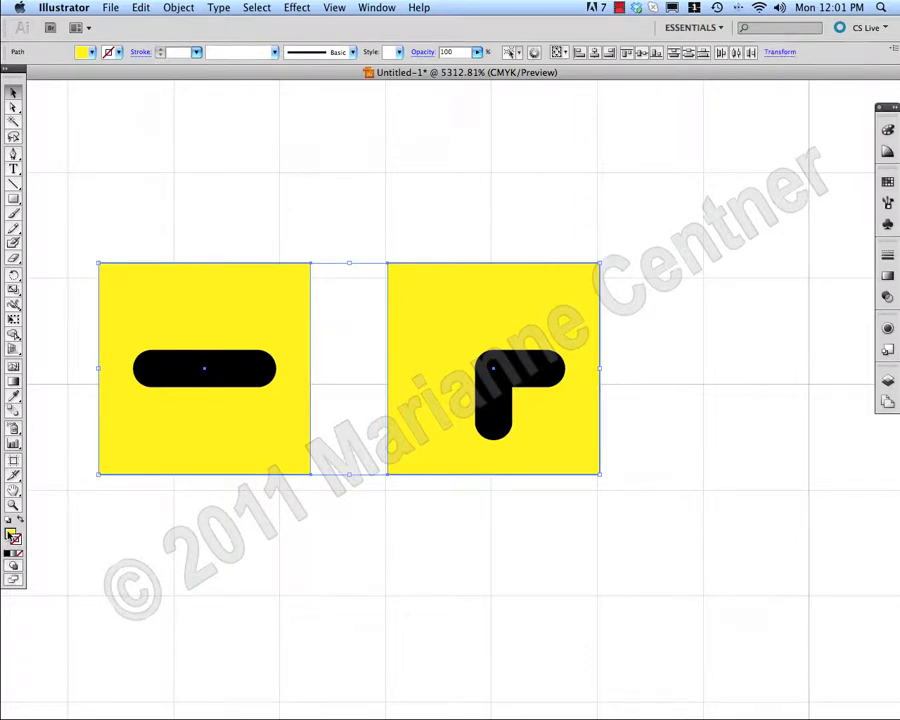
- Set both squares' fill to None, then select just the corner square
click(888, 128)
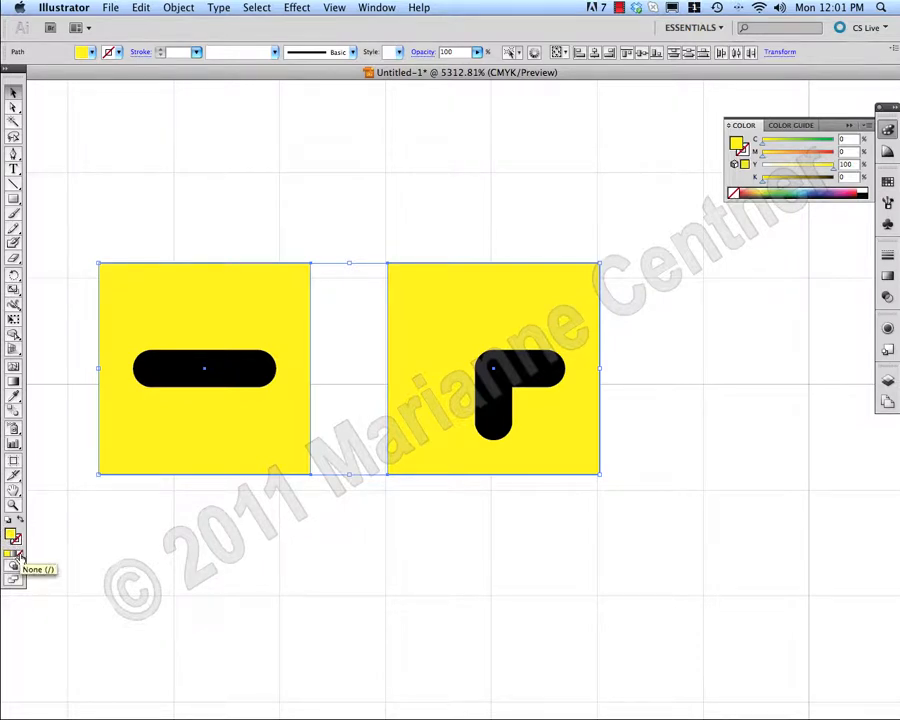
click(16, 556)
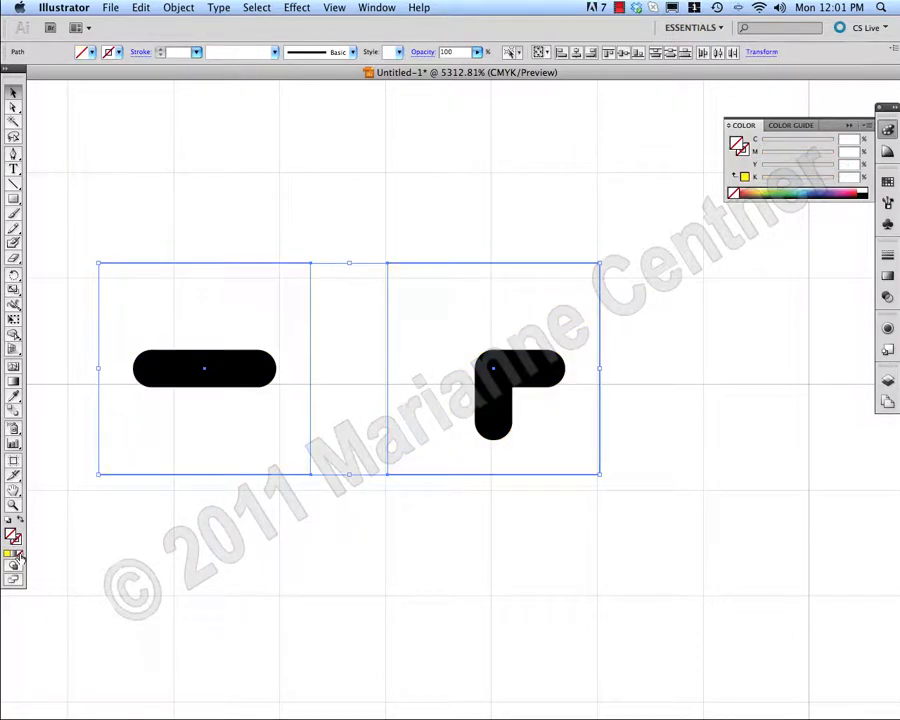
click(420, 384)
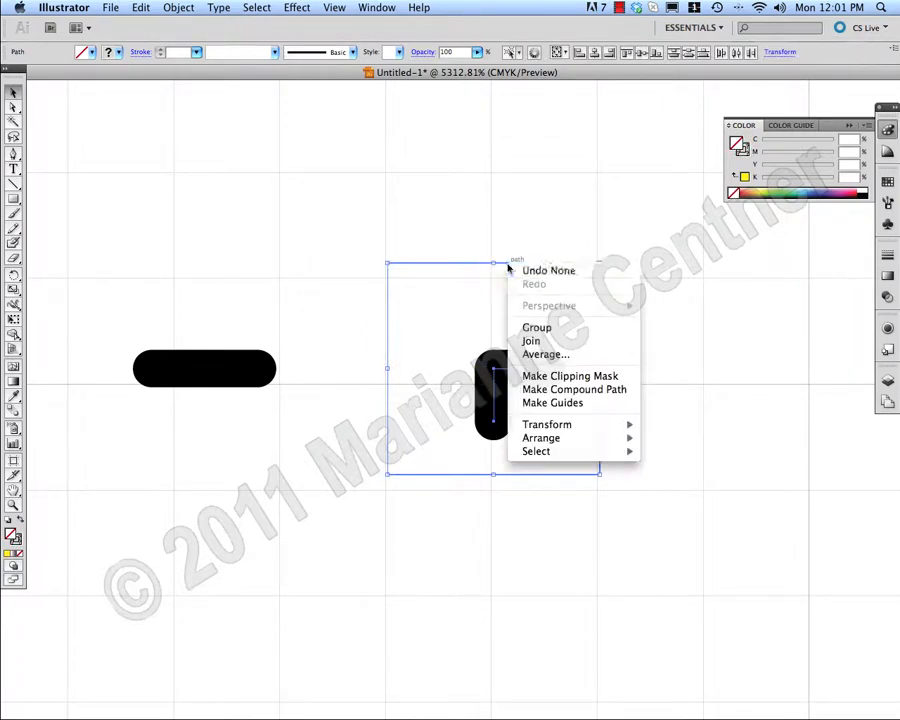
- Add the corner artwork as a pattern swatch and bring up its Swatch Options
click(536, 328)
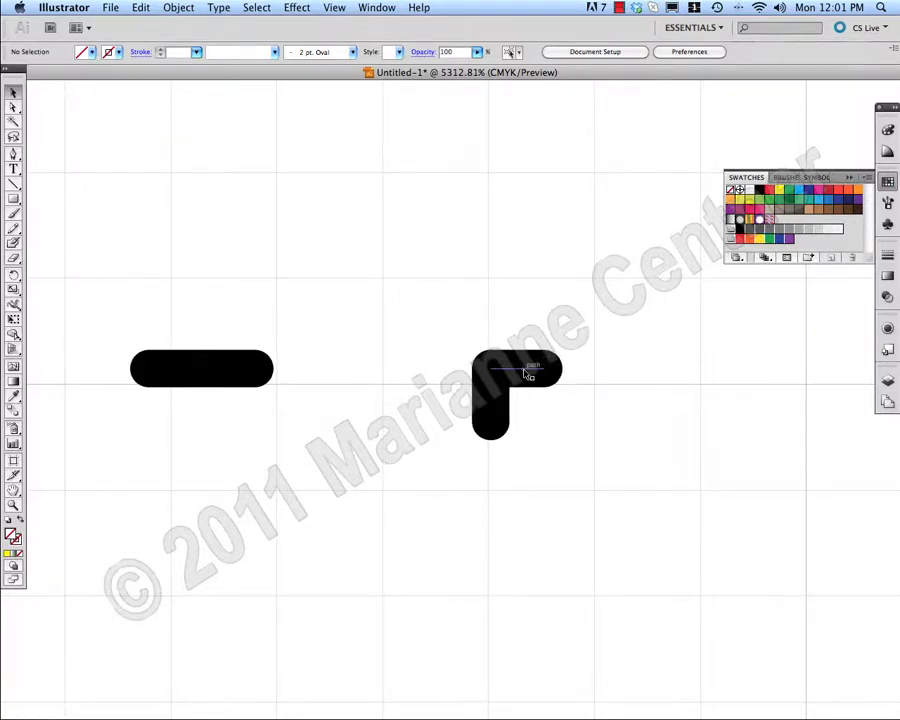
click(524, 370)
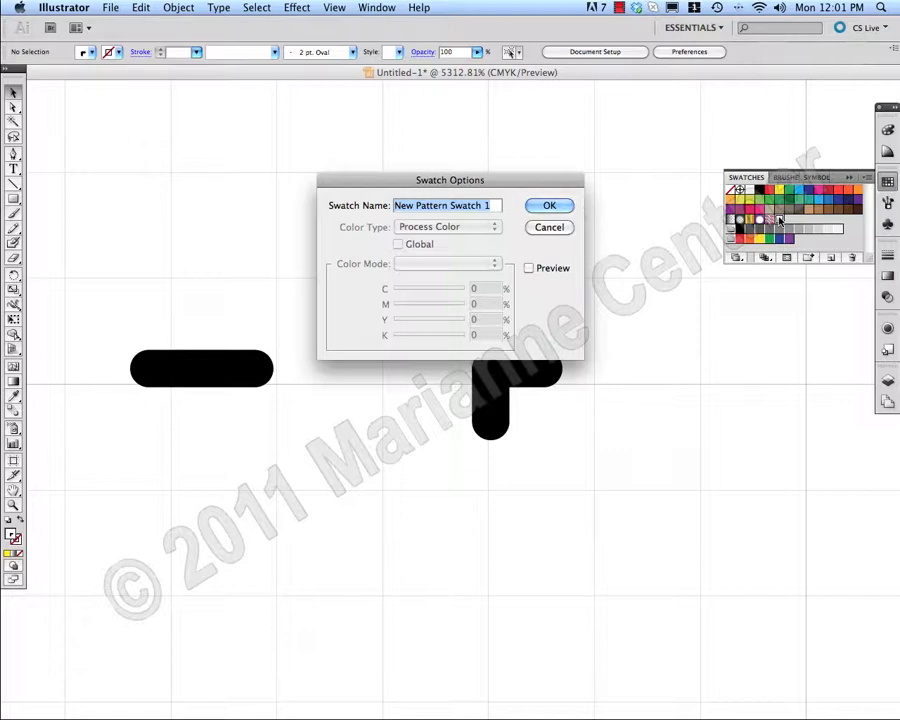
- Name the pattern swatch '1 needle corner' and confirm
text(1 needle)
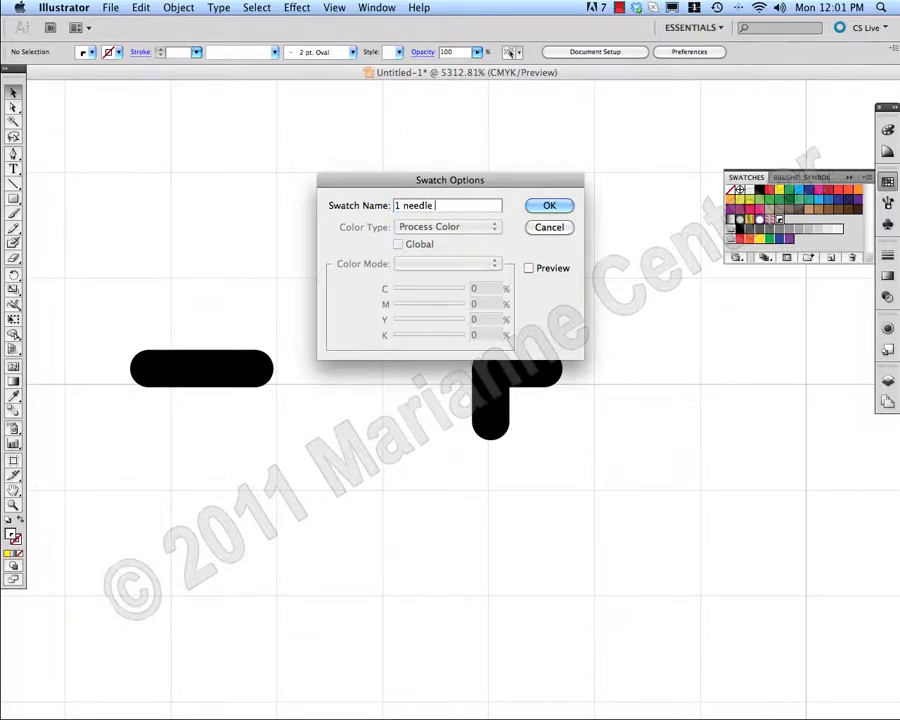
text(corrner)
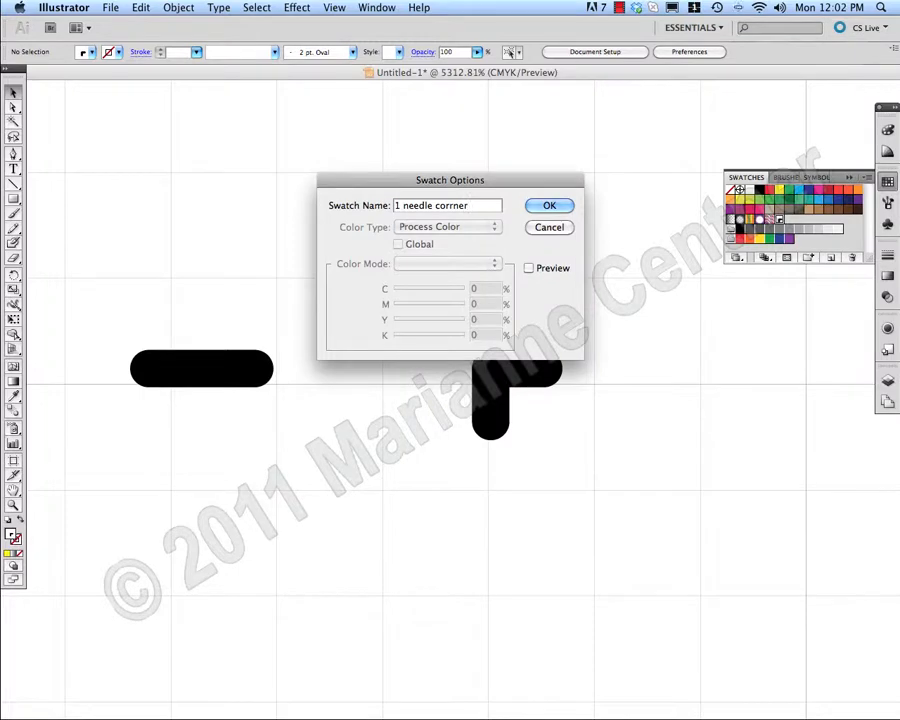
click(548, 204)
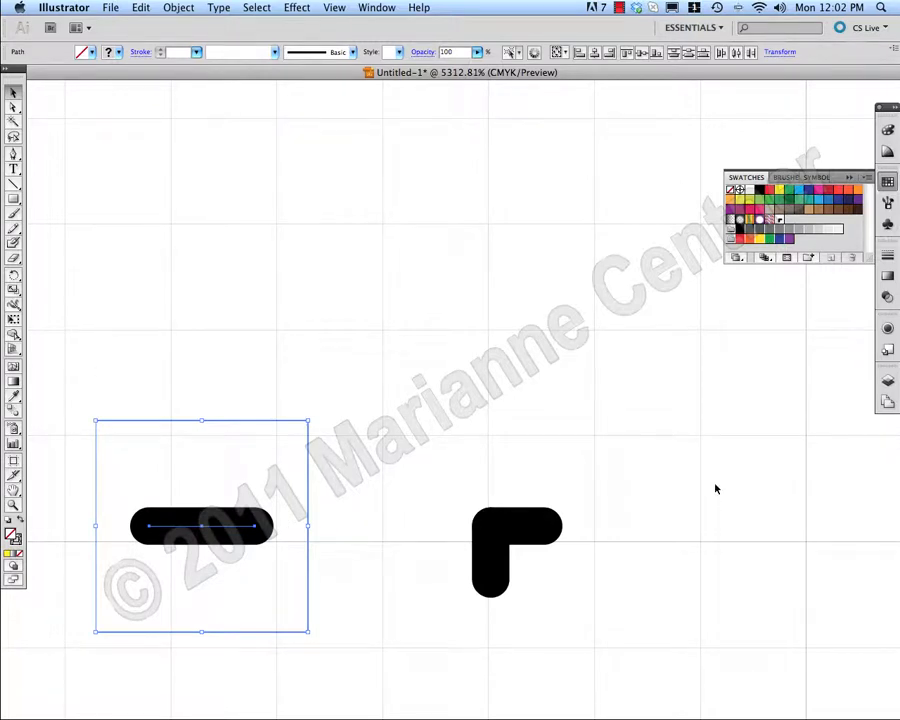
mouse_move(888, 204)
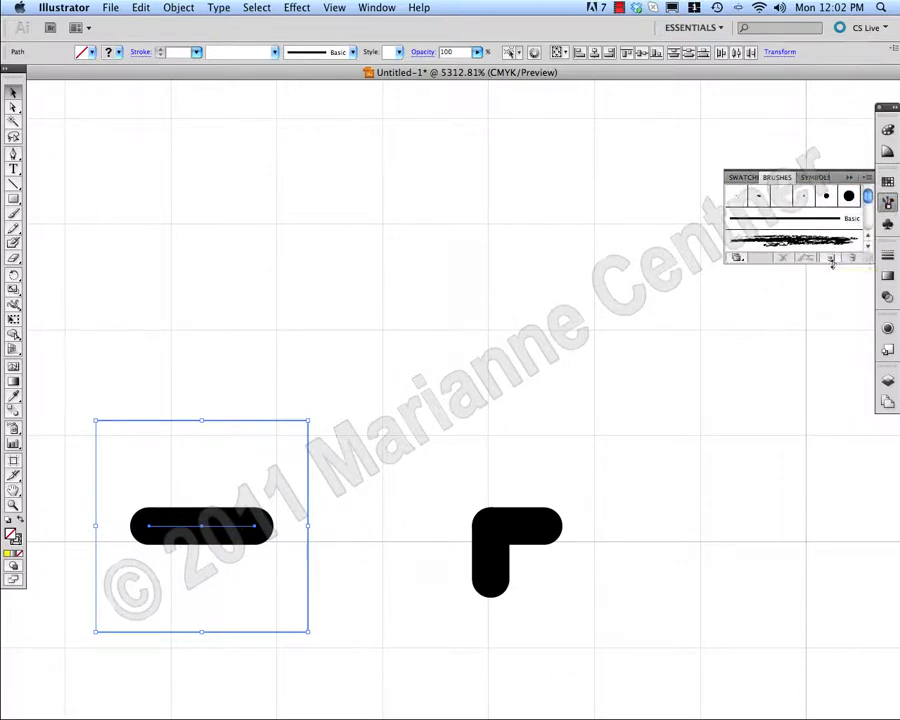
mouse_move(832, 258)
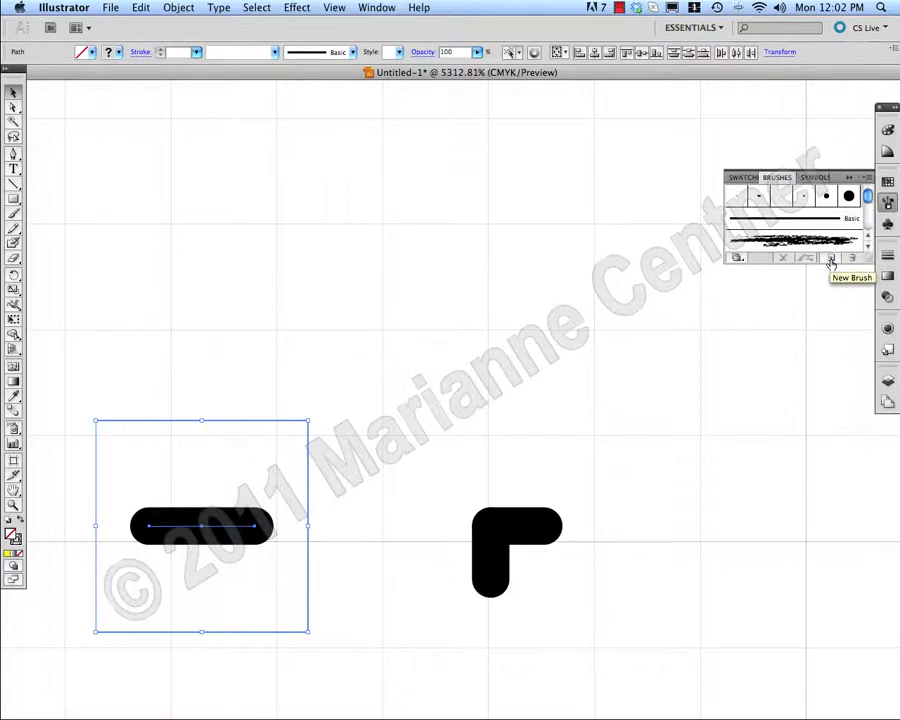
- Create a new Pattern Brush from the selected dash tile via the Brushes panel
click(832, 258)
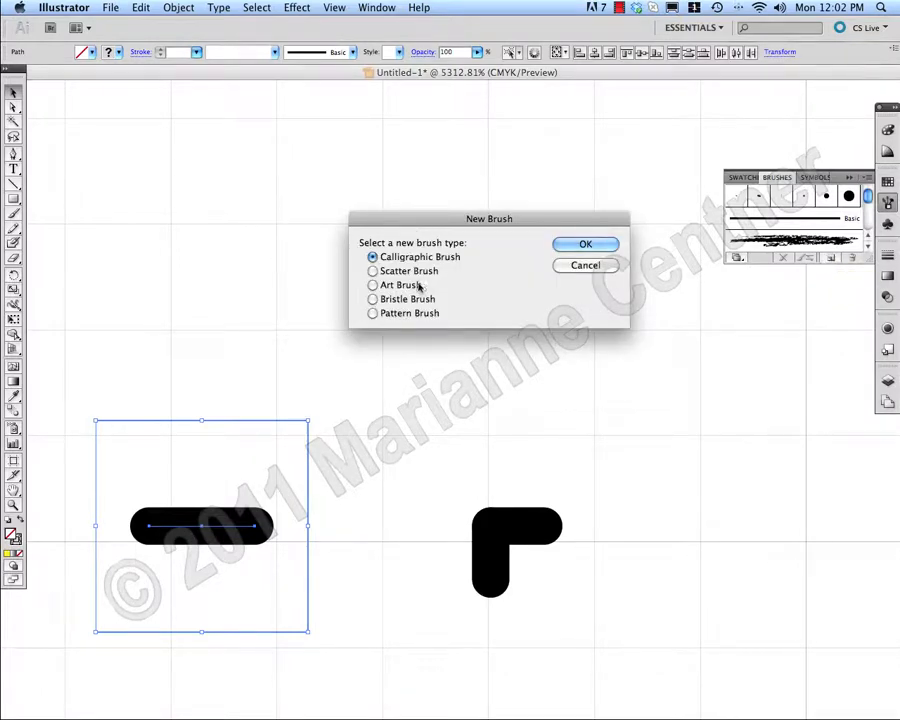
click(372, 312)
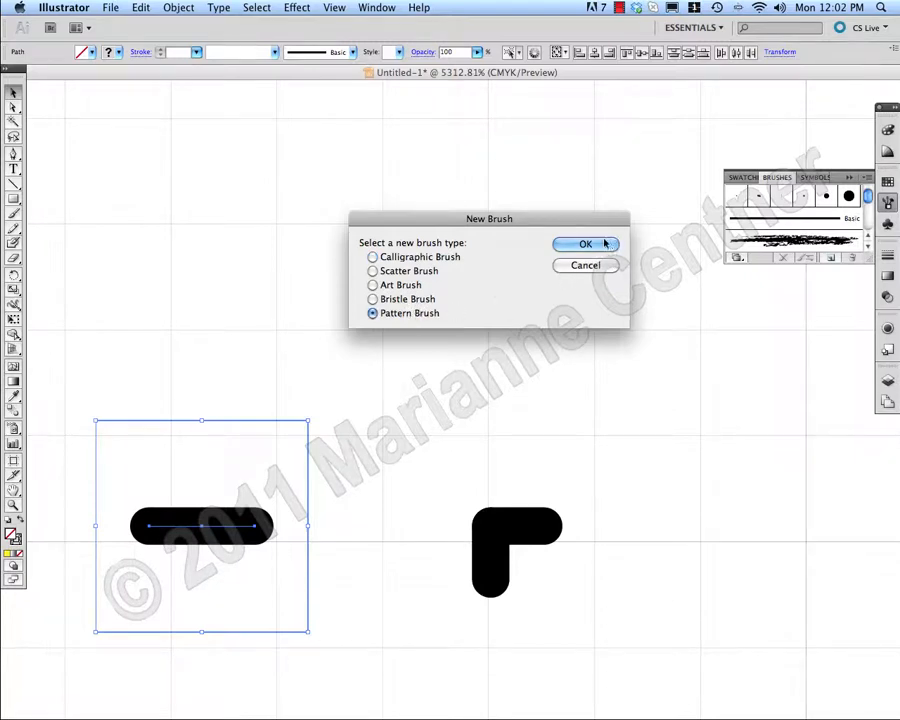
click(586, 244)
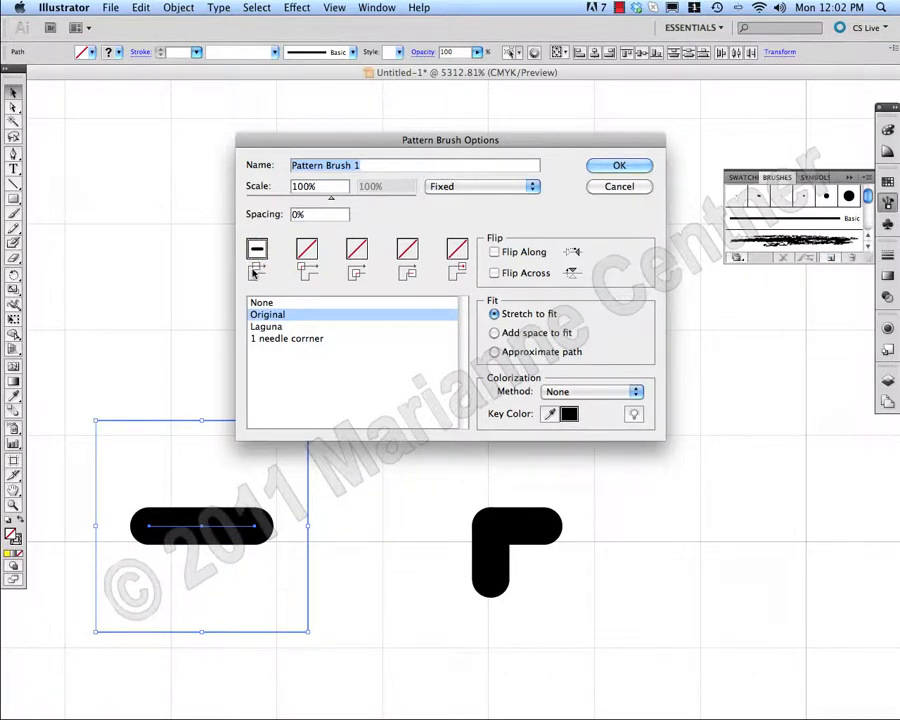
- Rename the brush from 'Pattern Brush 1' to '1 needle w corner'
click(376, 164)
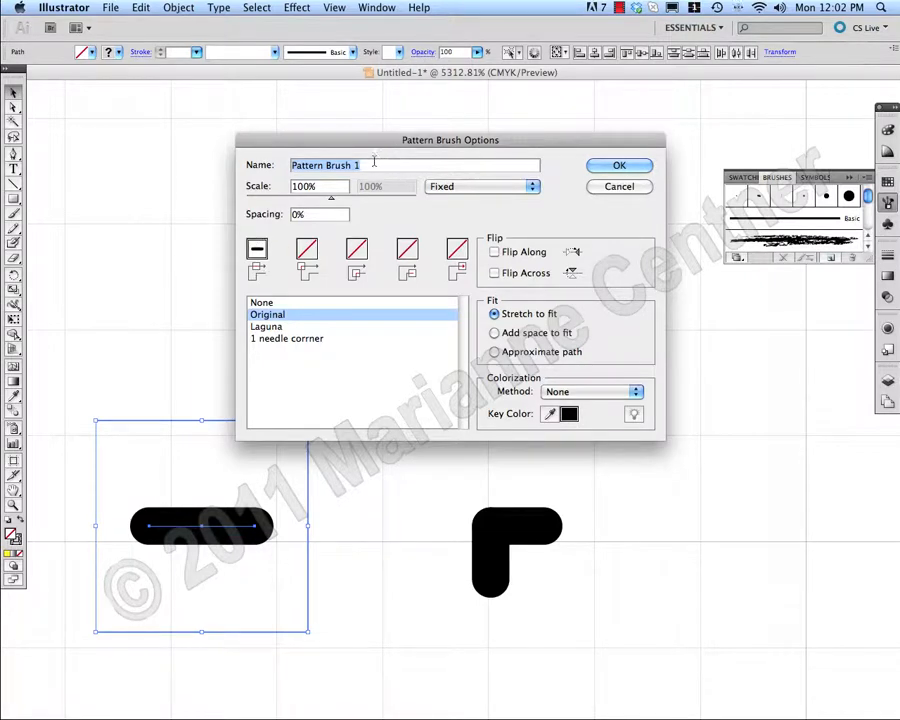
text(1 needle w co)
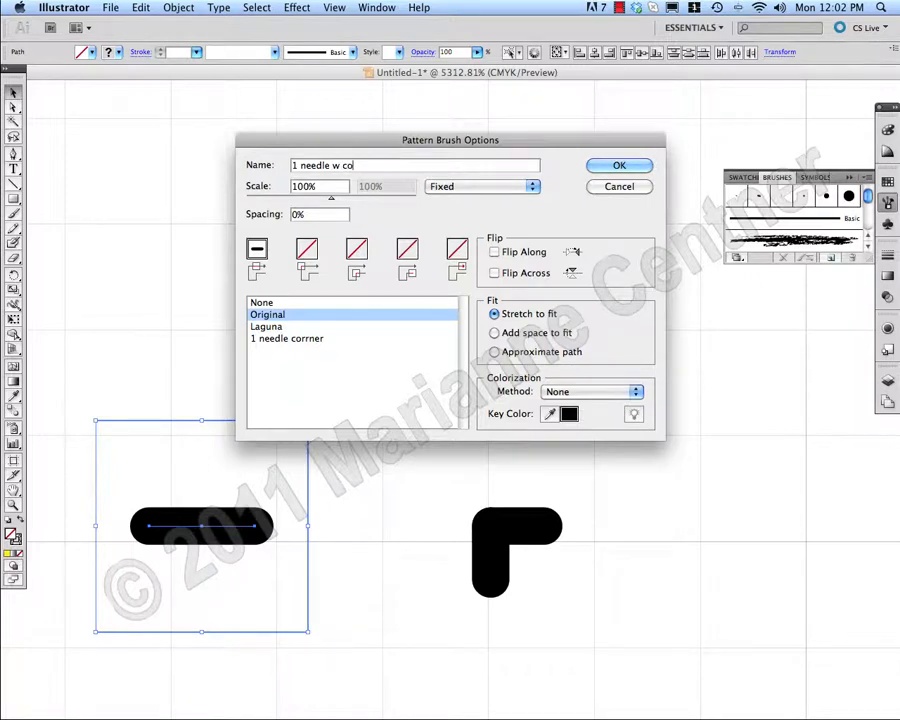
text(rner)
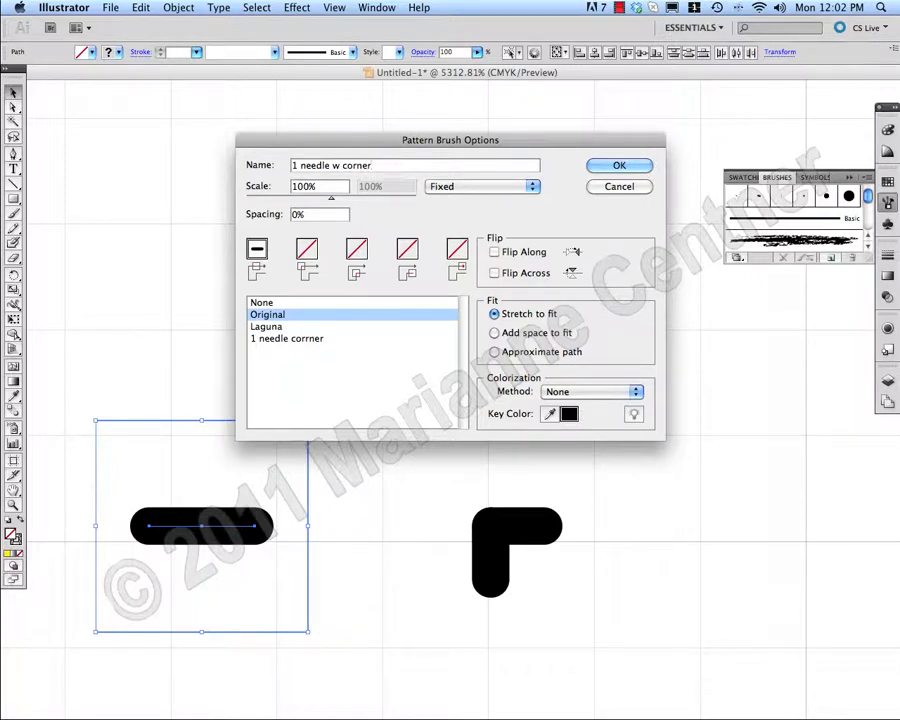
mouse_move(308, 248)
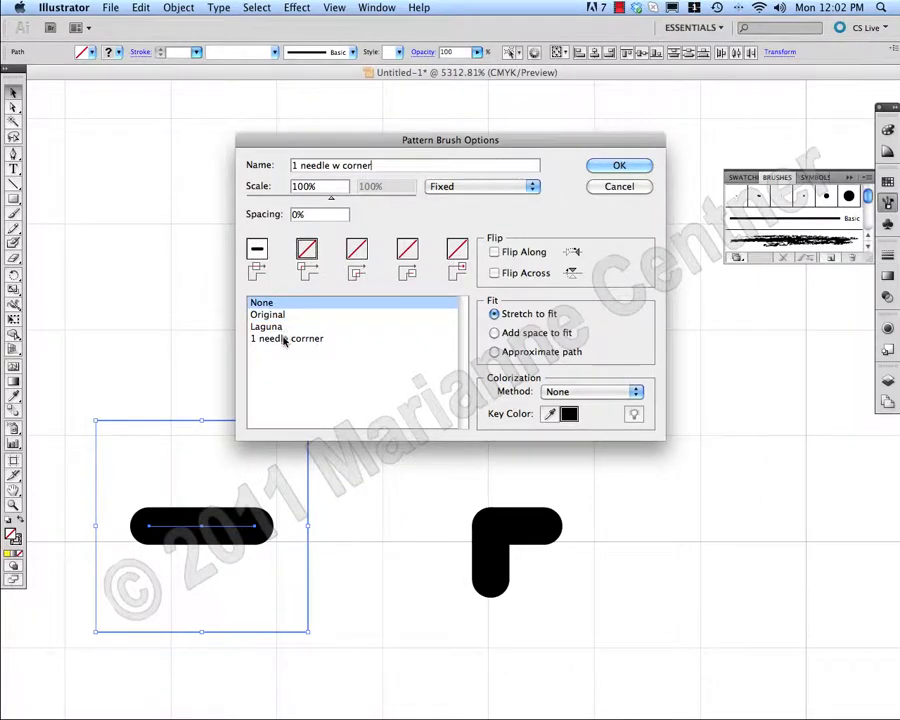
- Assign the '1 needle corner' swatch to both the outer and inner corner tiles
click(288, 338)
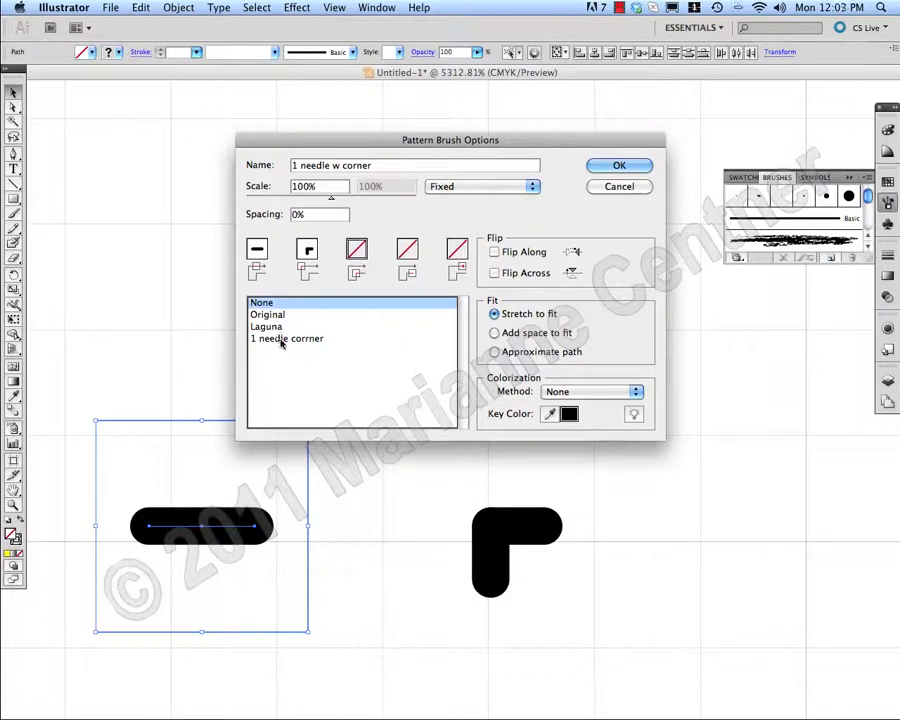
click(288, 338)
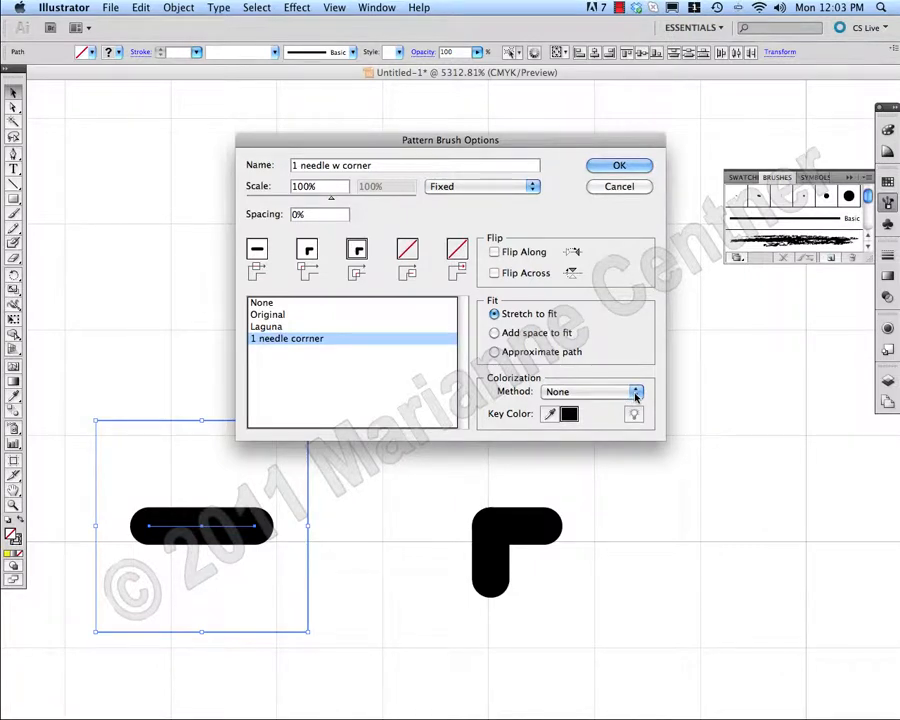
- Set the brush's Colorization Method to Tints and save it to the Brushes panel
click(636, 390)
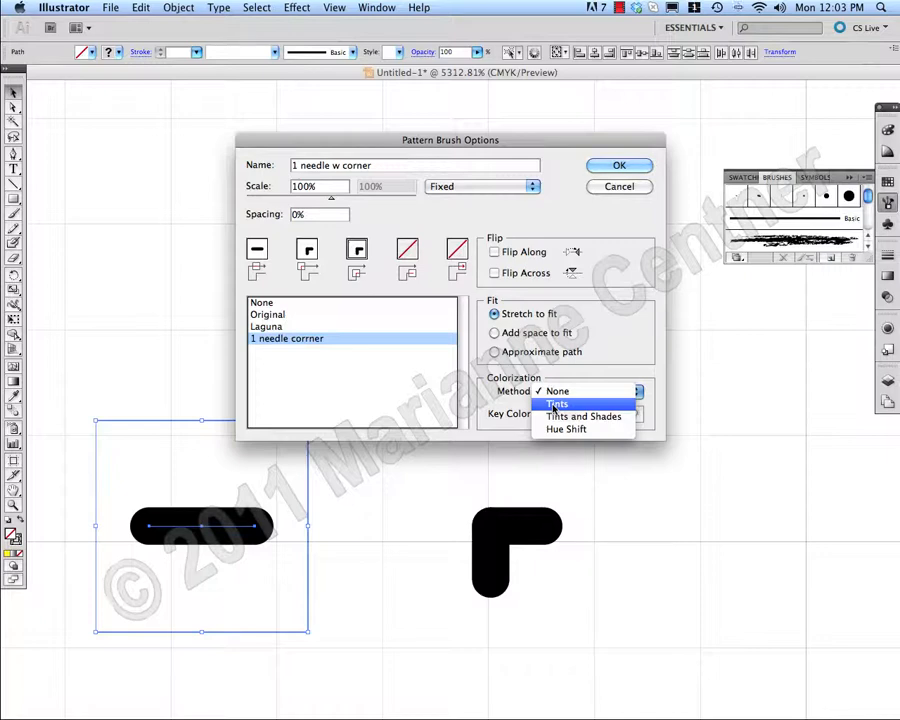
click(556, 404)
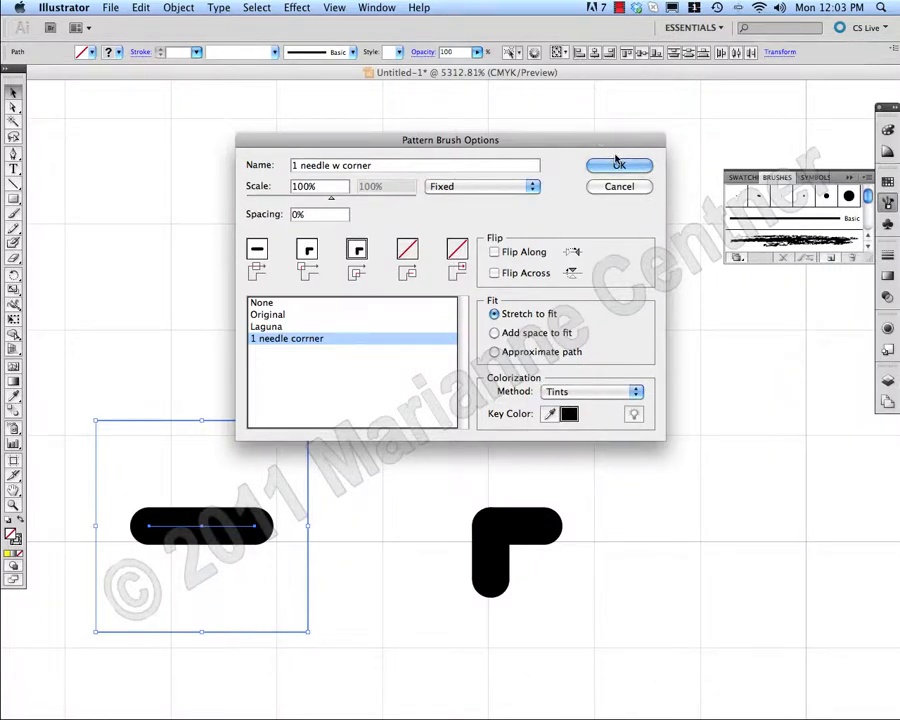
click(620, 164)
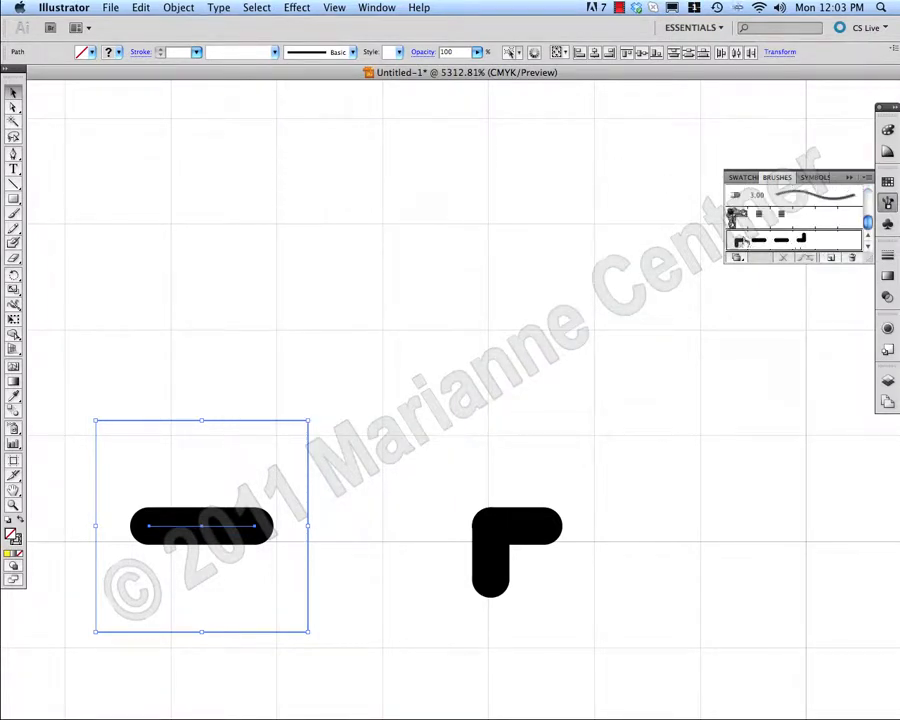
mouse_move(530, 380)
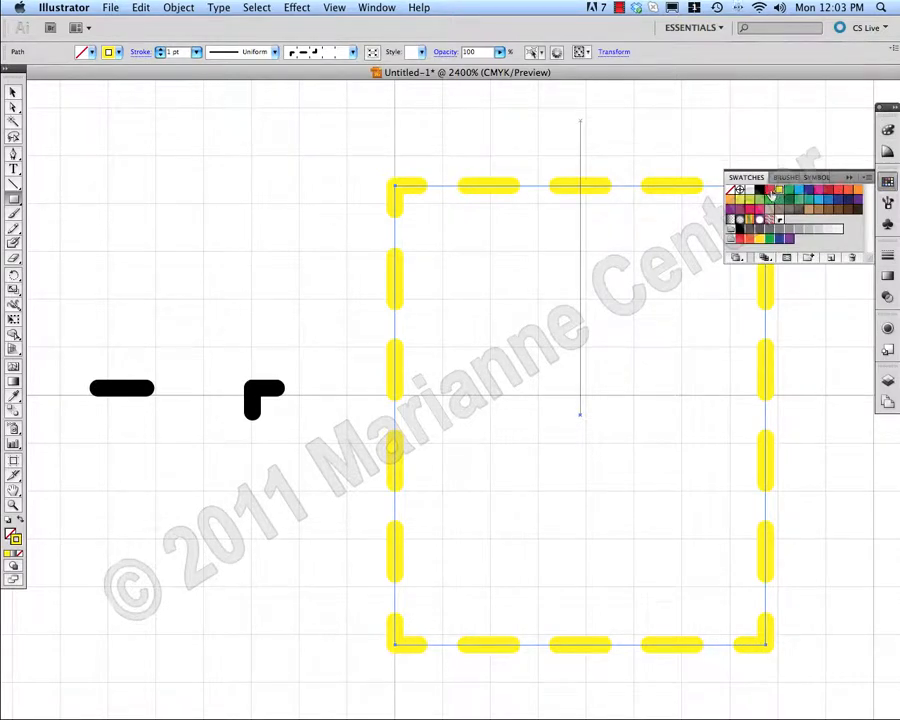
- Recolour the brushed rectangle's dashes blue, then red, using the swatches
click(788, 192)
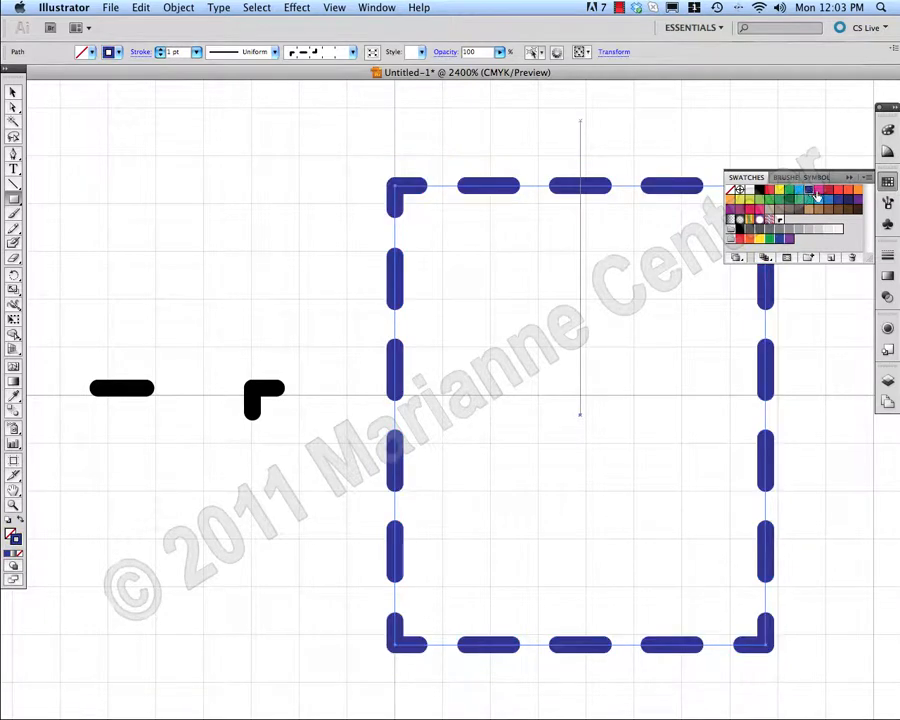
click(844, 192)
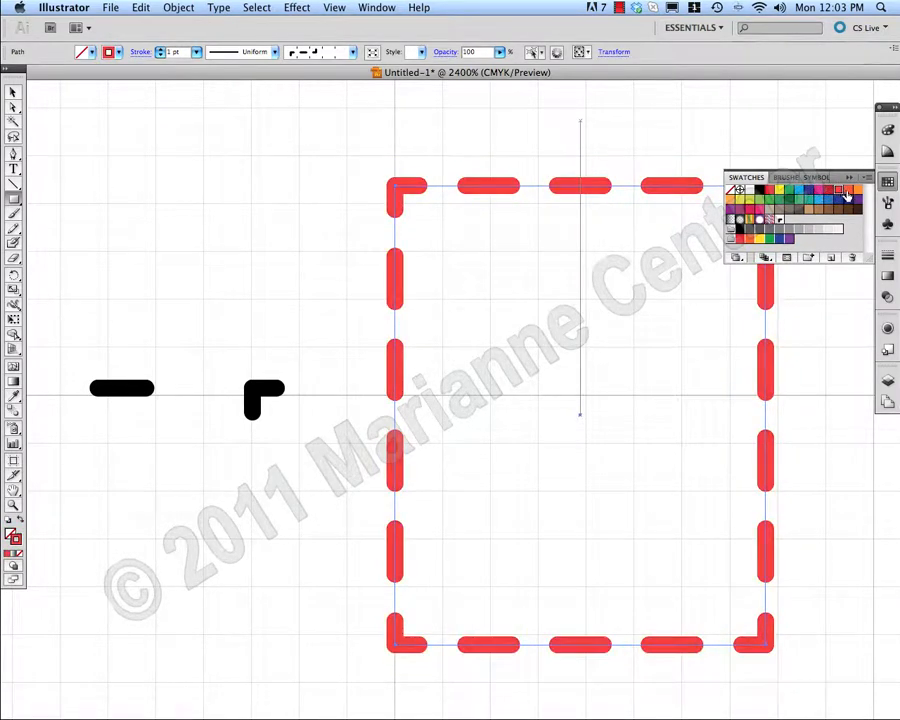